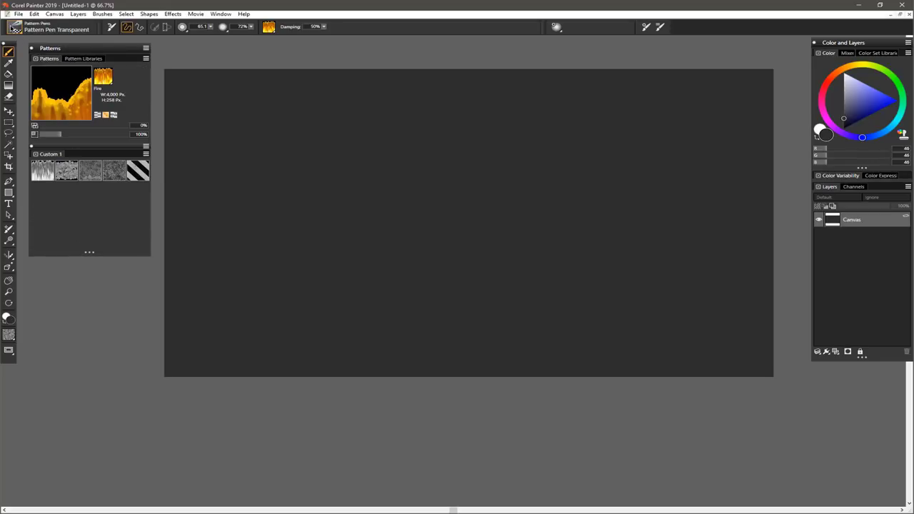
Step: Make Pattern Pen Transparent No Sizing current and load the mossy yellow-green pattern
{"action": "left_click", "coordinate": [55, 28]}
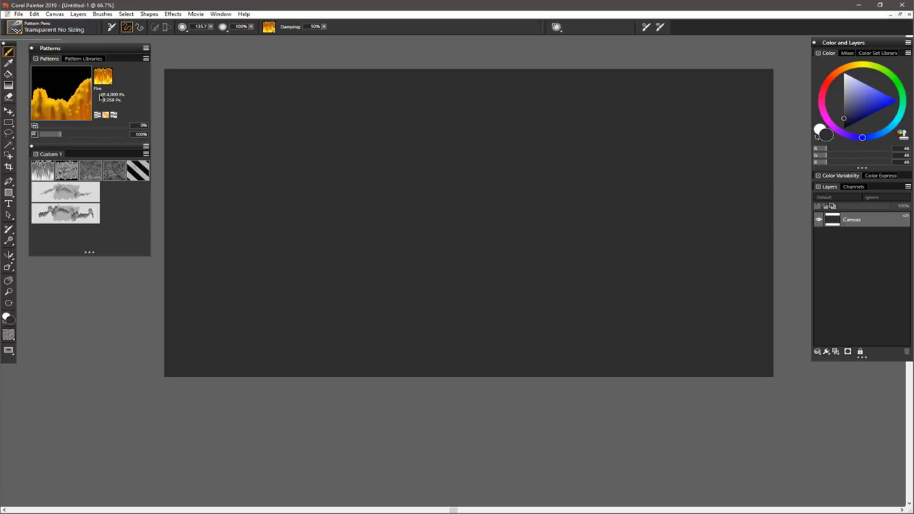
{"action": "left_click", "coordinate": [89, 170]}
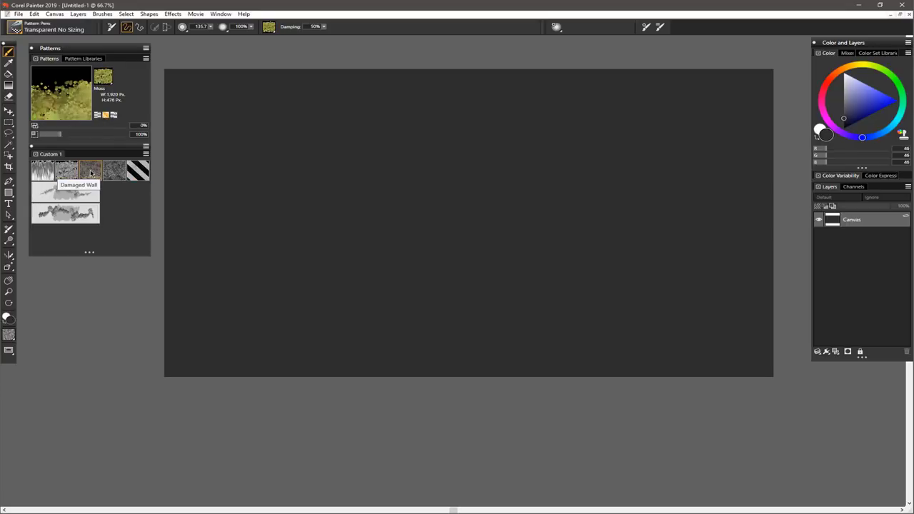
{"action": "left_click", "coordinate": [88, 170]}
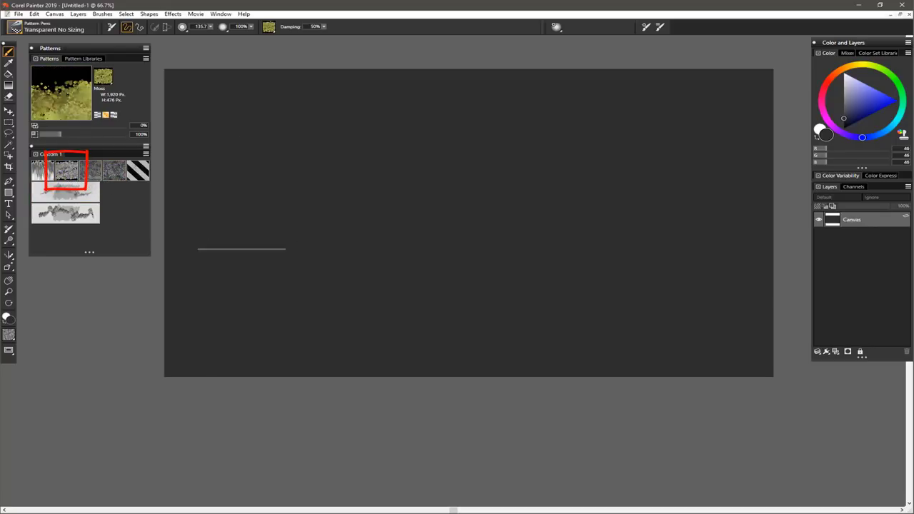
{"action": "left_click", "coordinate": [66, 213]}
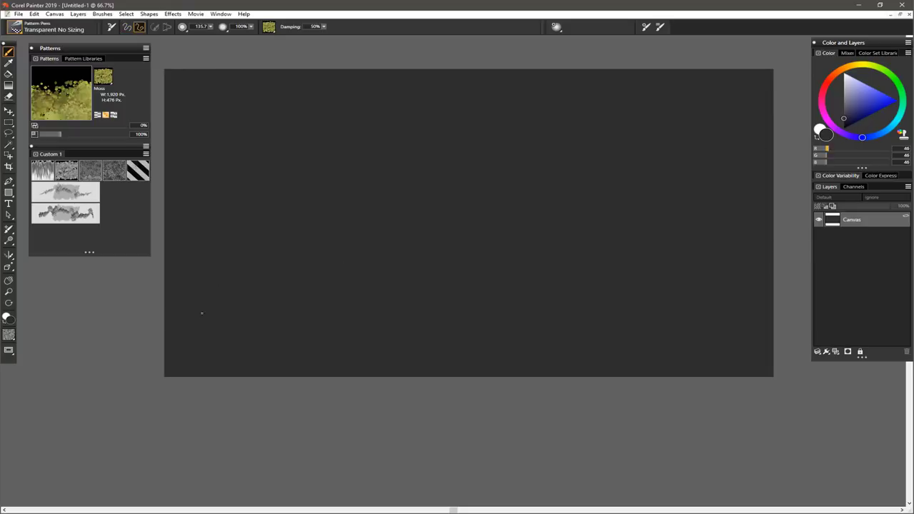
{"action": "left_click_drag", "start_coordinate": [202, 313], "coordinate": [758, 157]}
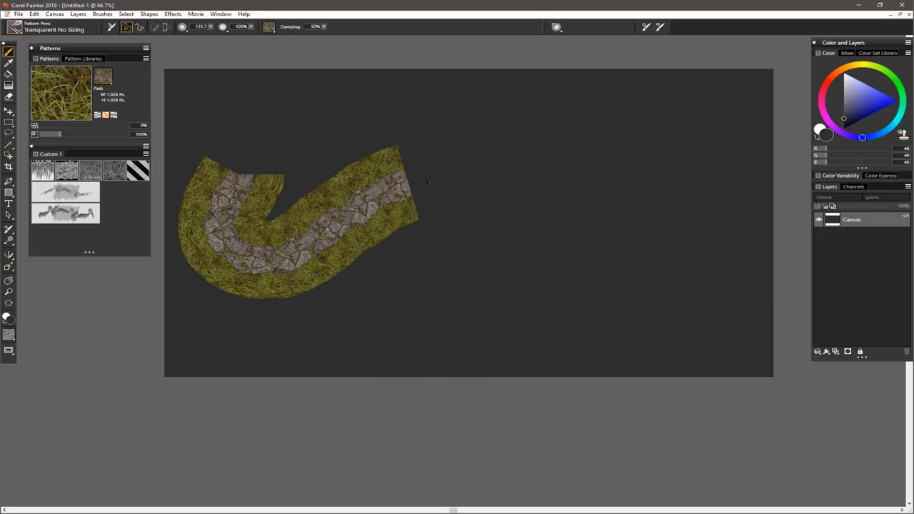
Step: Paint a curving band of mossy ground with a stone path across the canvas
{"action": "left_click_drag", "start_coordinate": [417, 193], "coordinate": [493, 272]}
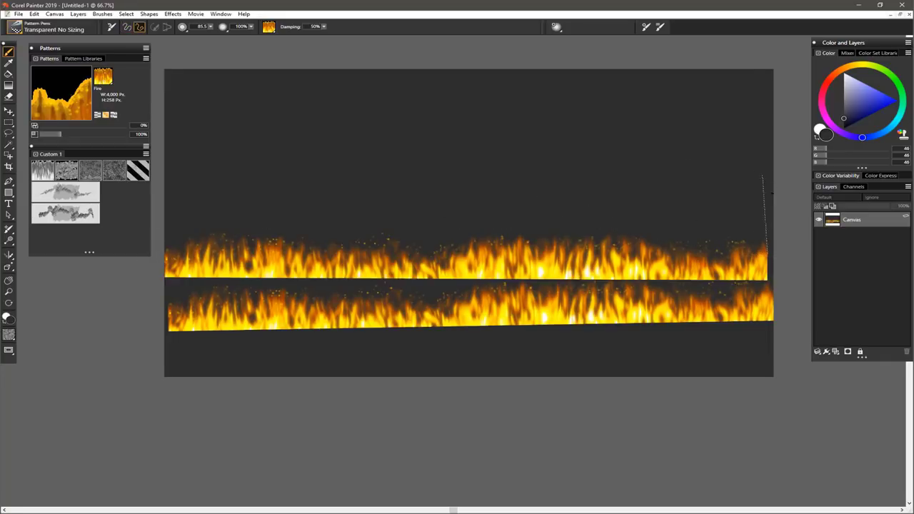
Step: Paint a second horizontal band of flames across the canvas
{"action": "left_click_drag", "start_coordinate": [168, 132], "coordinate": [764, 71]}
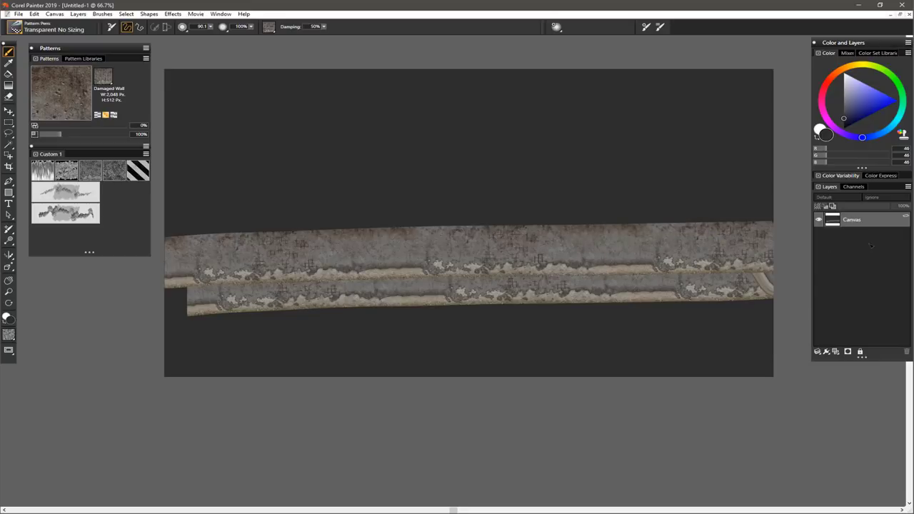
Step: Add another strip of damaged stone wall, then switch to a different pattern
{"action": "left_click", "coordinate": [66, 192]}
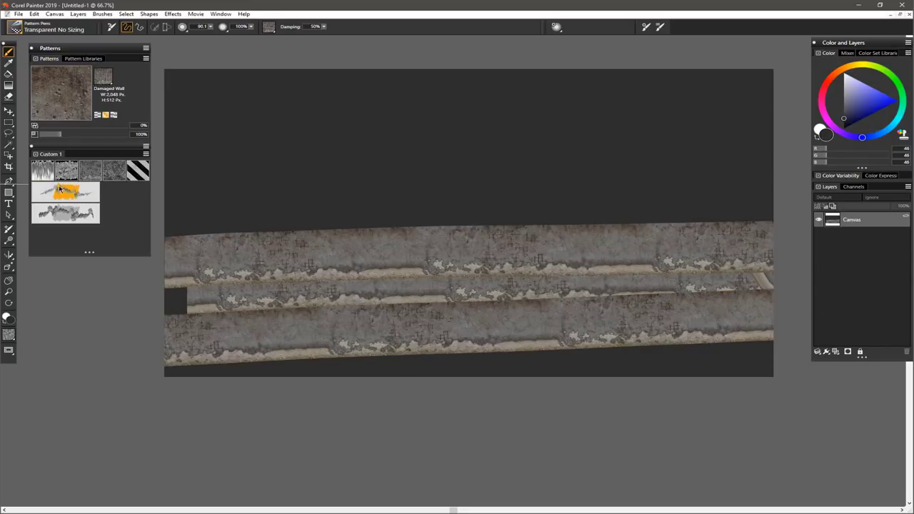
{"action": "left_click", "coordinate": [66, 192]}
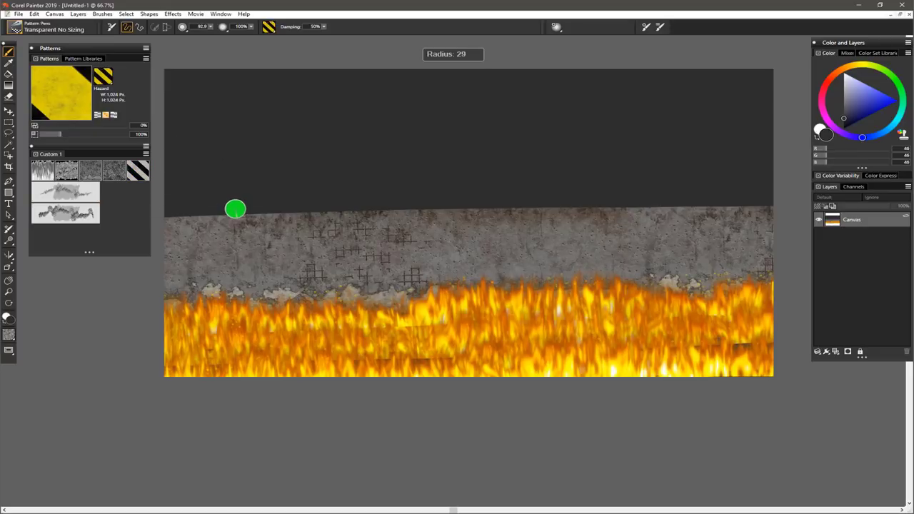
Step: Paint a strip of yellow-black warning tape along the damaged wall
{"action": "left_click_drag", "start_coordinate": [236, 209], "coordinate": [778, 279]}
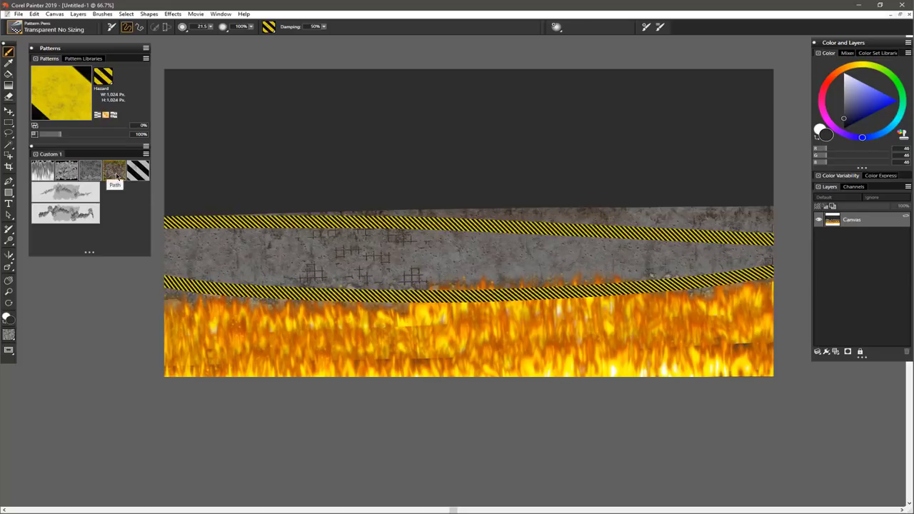
Step: Load the moss pattern for new bands, then show the full Pattern Libraries panel
{"action": "left_click", "coordinate": [115, 170]}
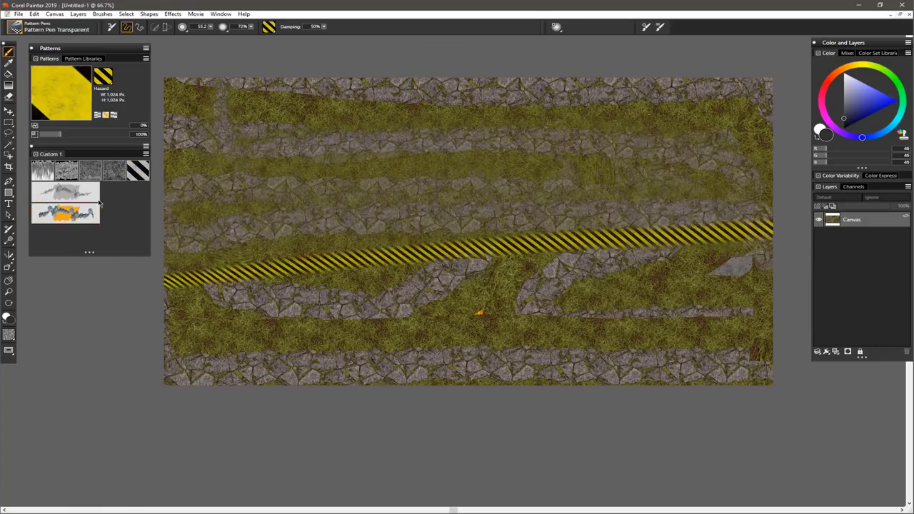
{"action": "left_click", "coordinate": [83, 57]}
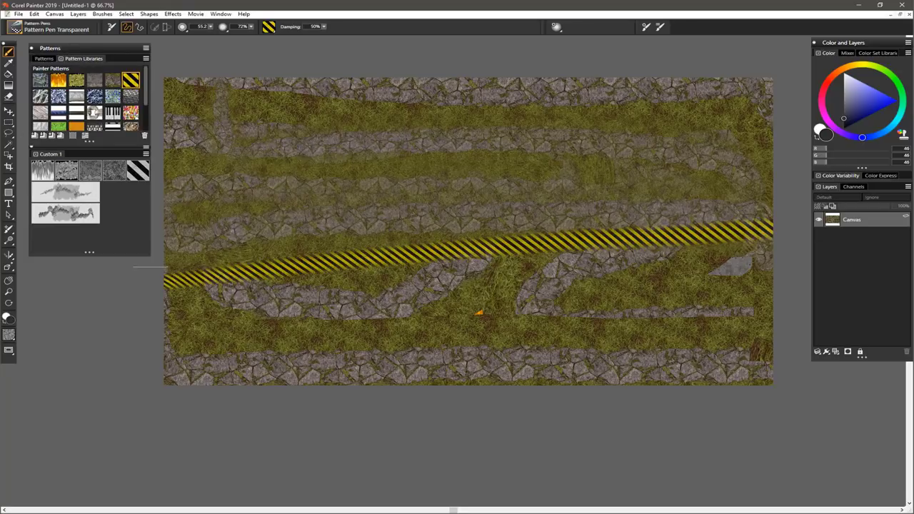